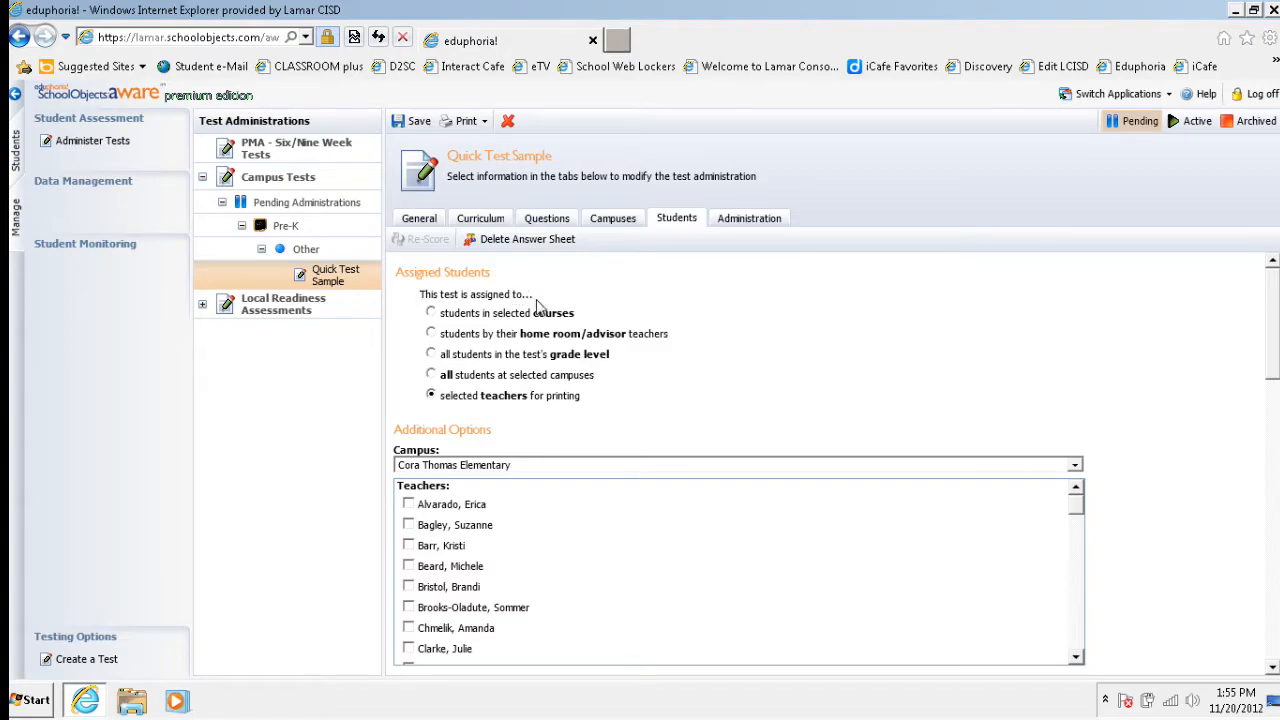
{"action": "mouse_move", "coordinate": [585, 335]}
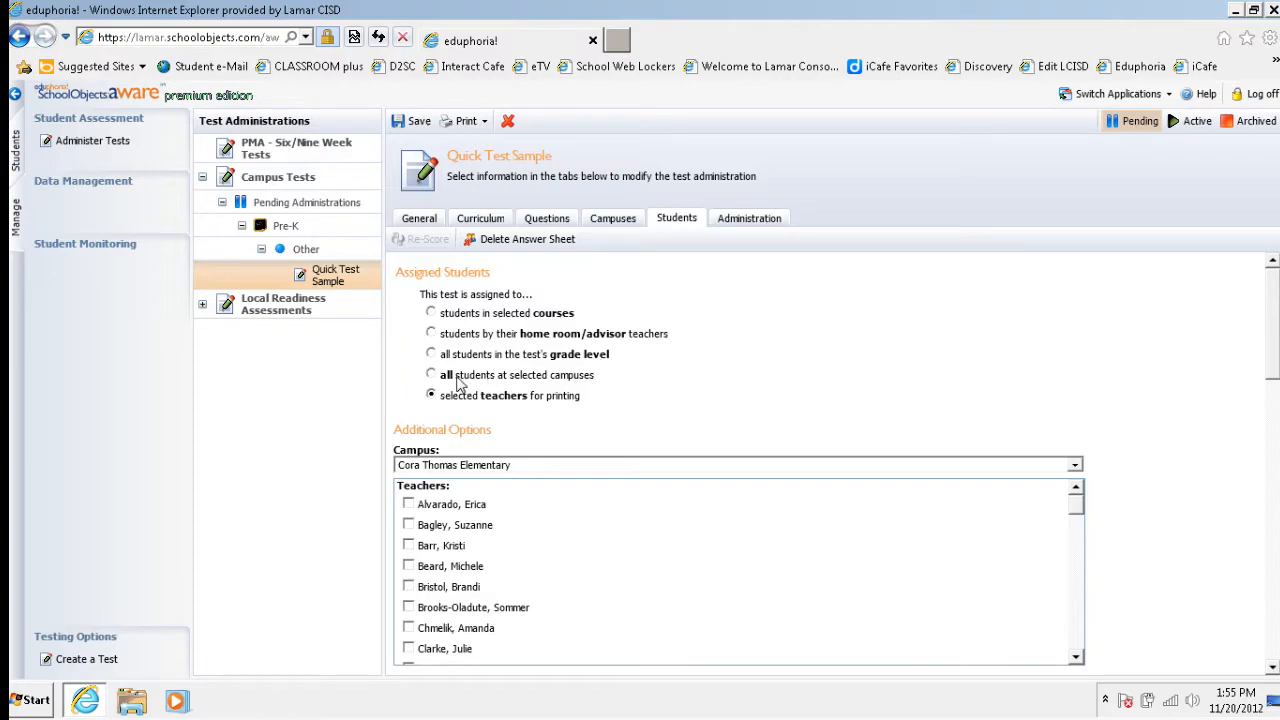
{"action": "mouse_move", "coordinate": [440, 313]}
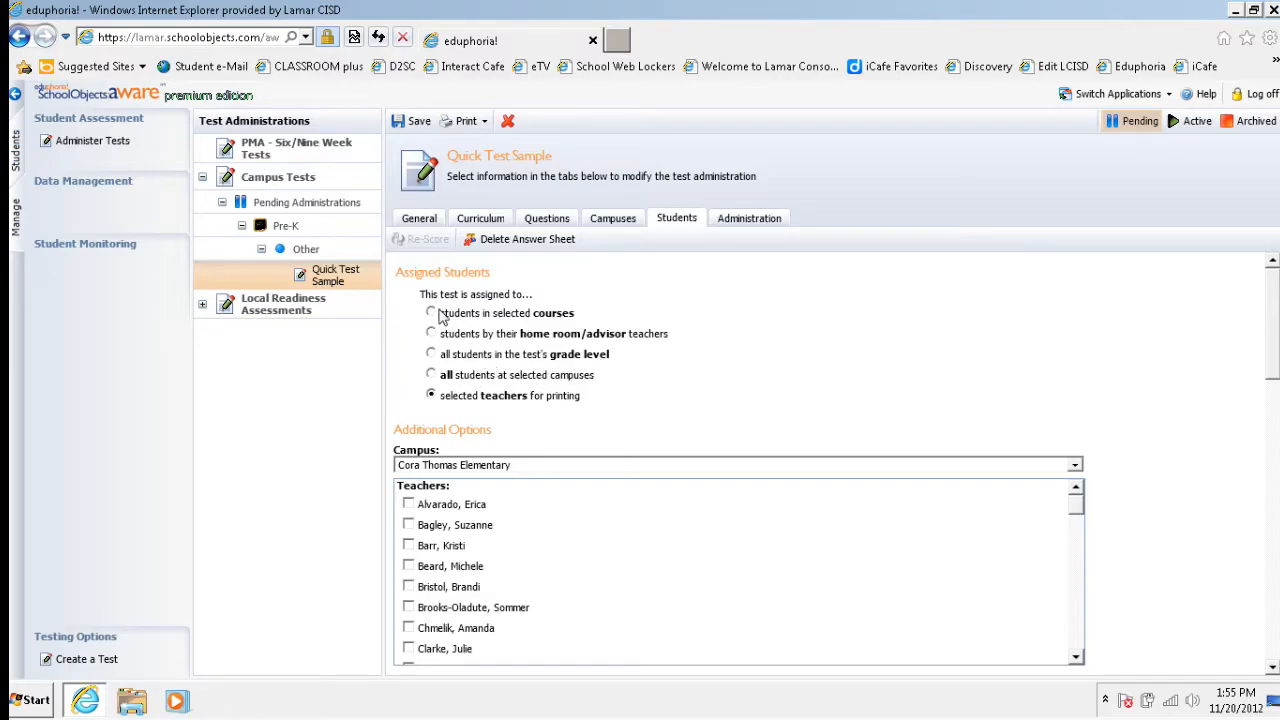
- Assign Quick Test Sample to students in selected courses and list the subject area options
{"action": "left_click", "coordinate": [431, 313]}
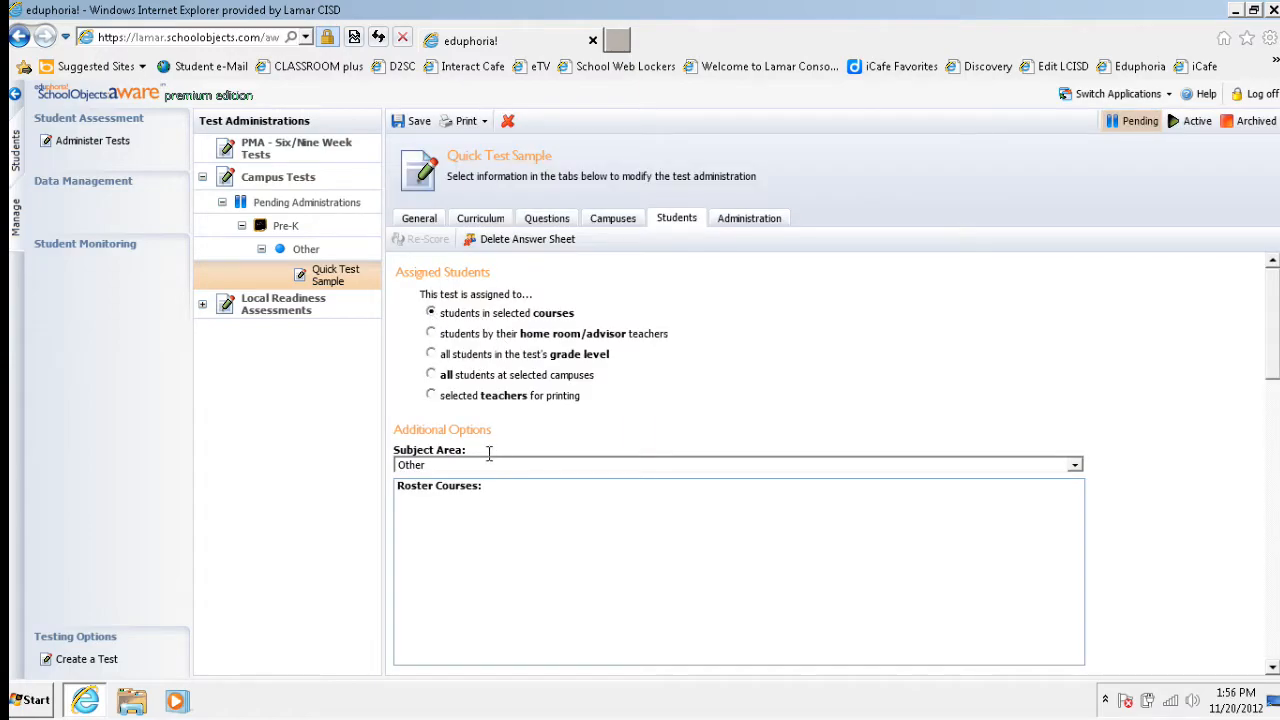
{"action": "left_click", "coordinate": [1073, 464]}
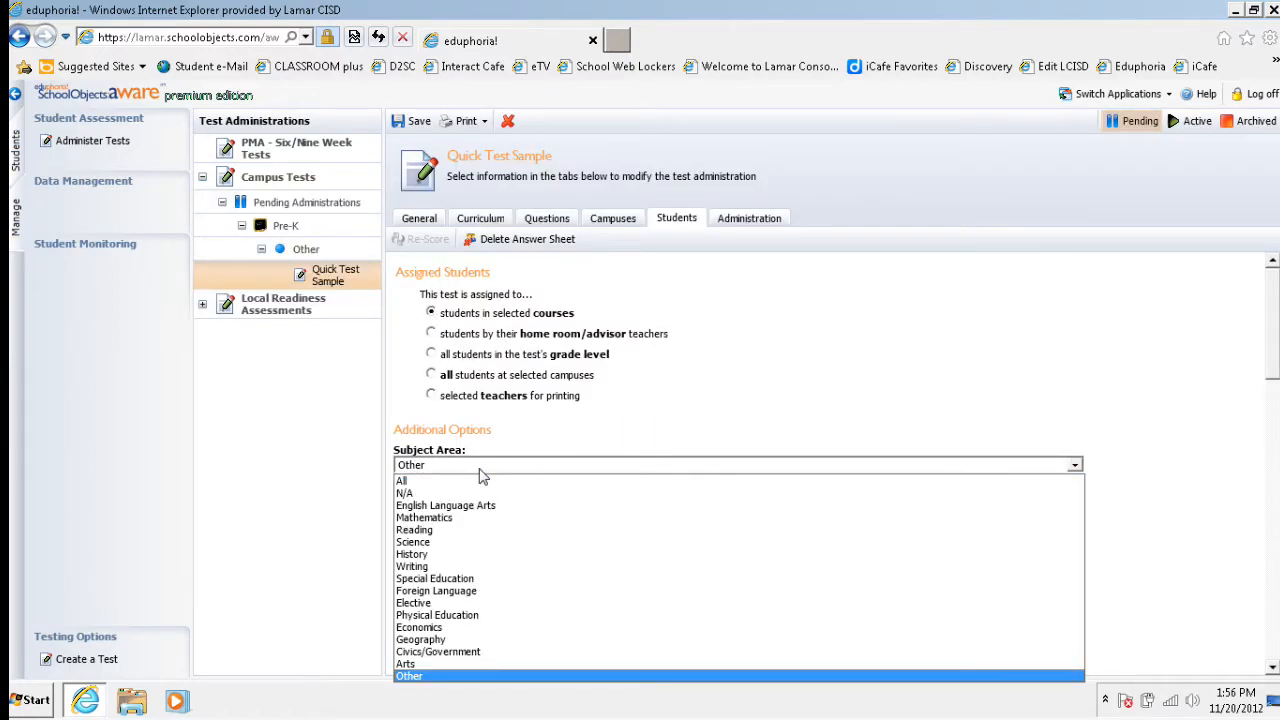